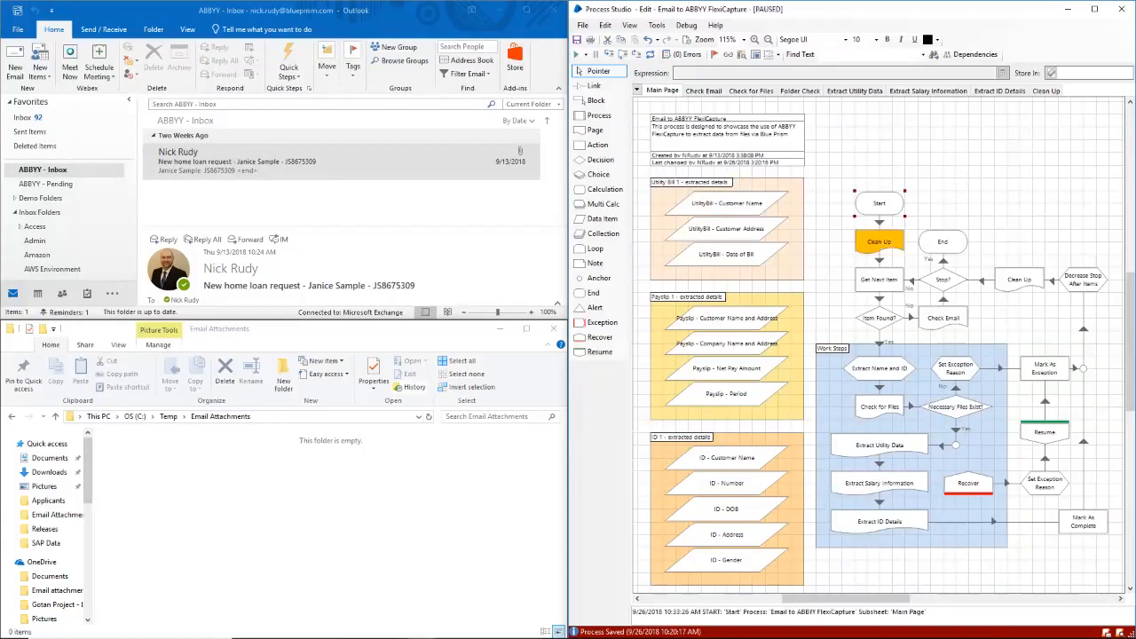
Run the process to Extract Utility Data, saving the email's three attachments
right_click(967, 483)
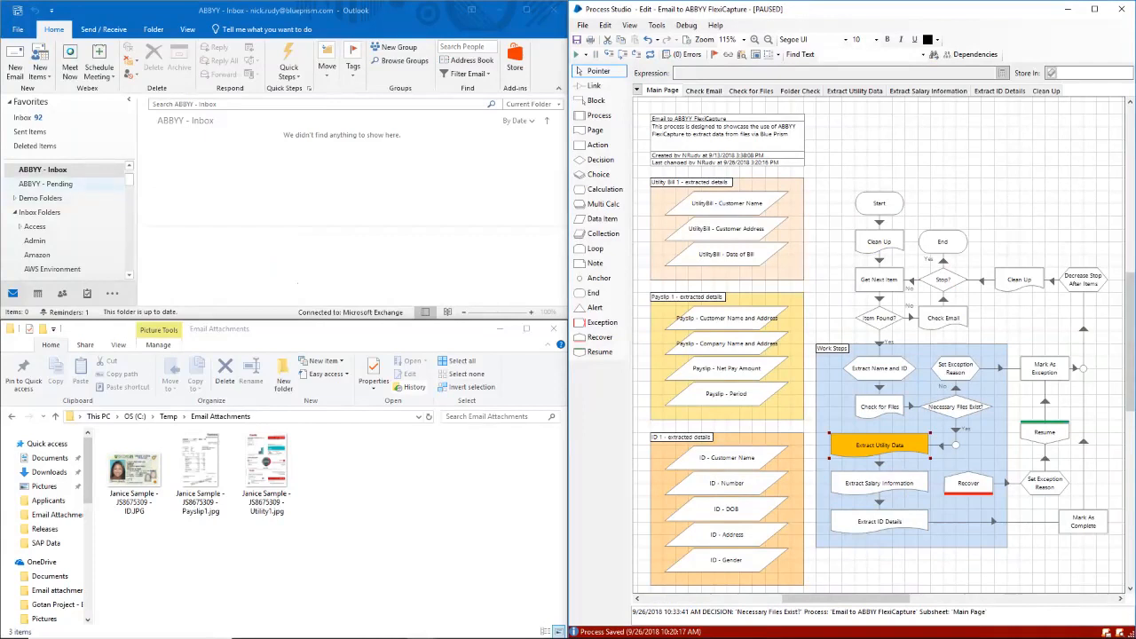
left_click(46, 183)
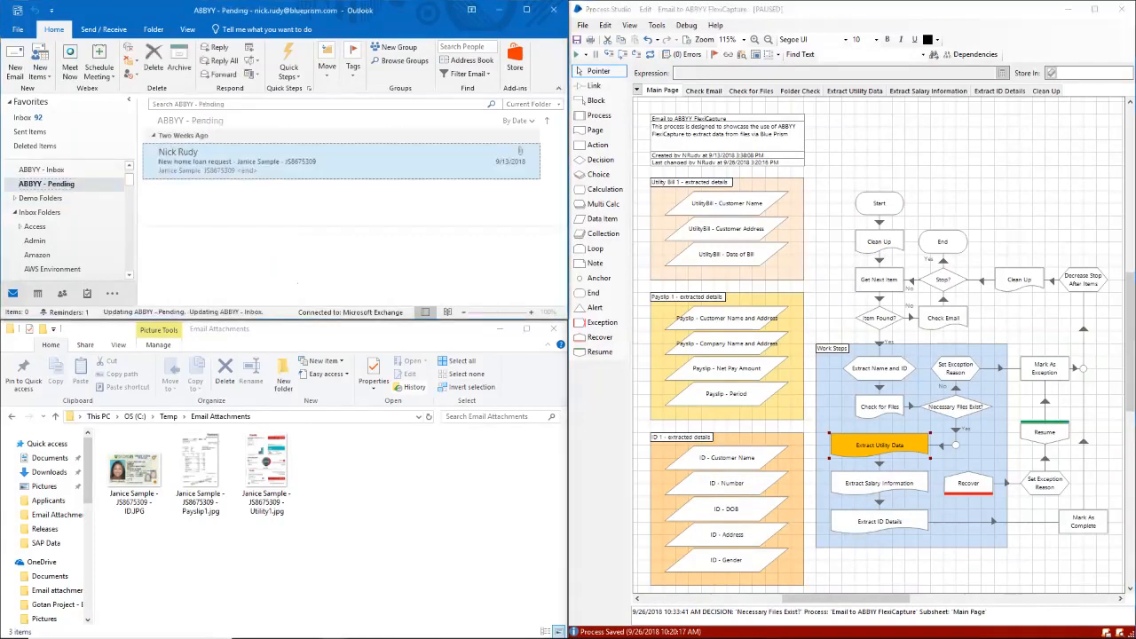
left_click(266, 162)
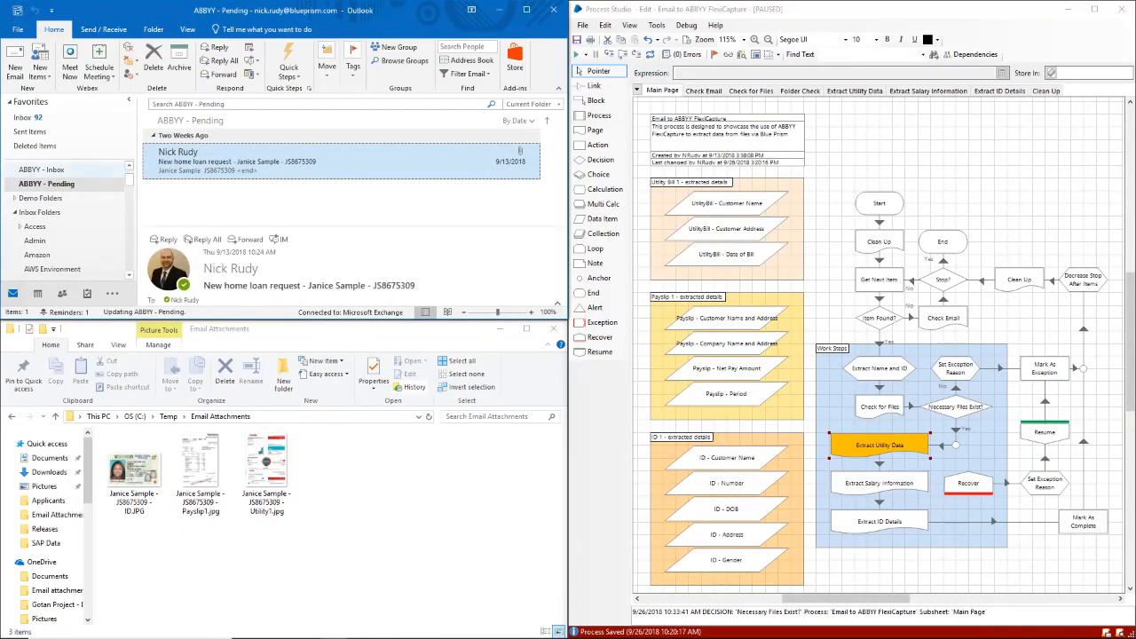
left_click(42, 169)
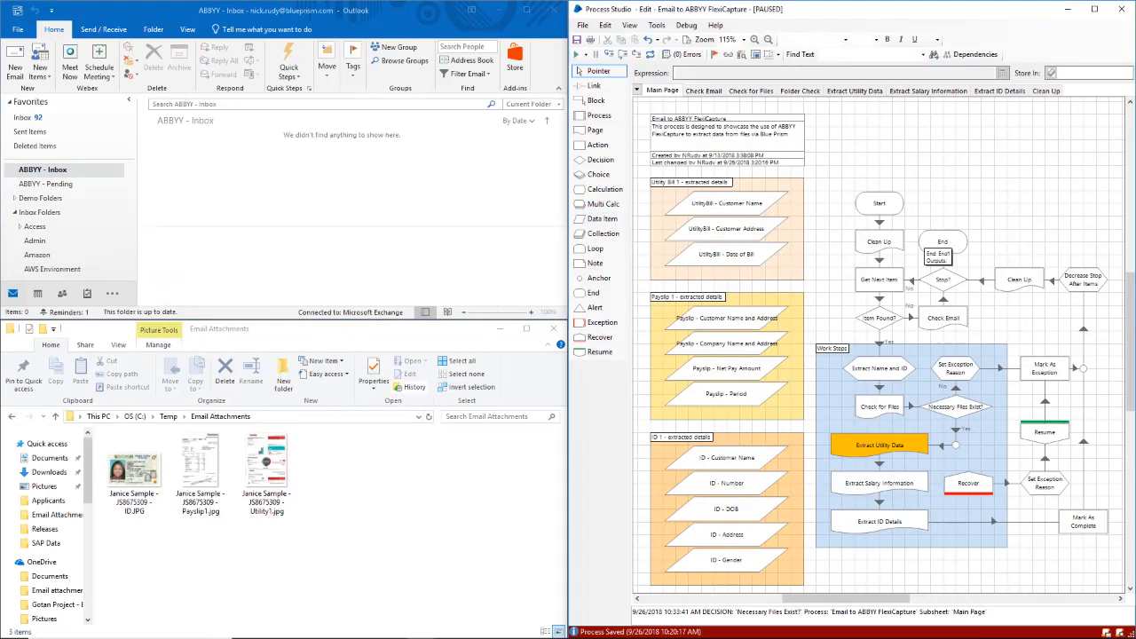
Switch to the Extract Utility Data page paused at 'Read File to FineCapture'
left_click(855, 90)
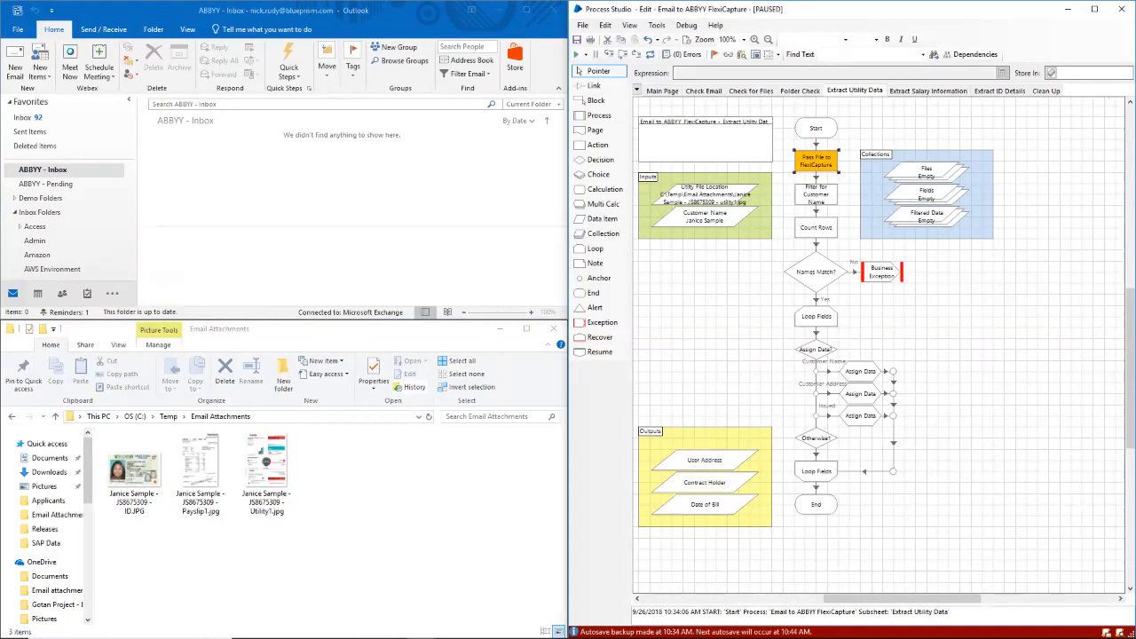
Show the Collection Properties of the Fields collection stage
double_click(816, 160)
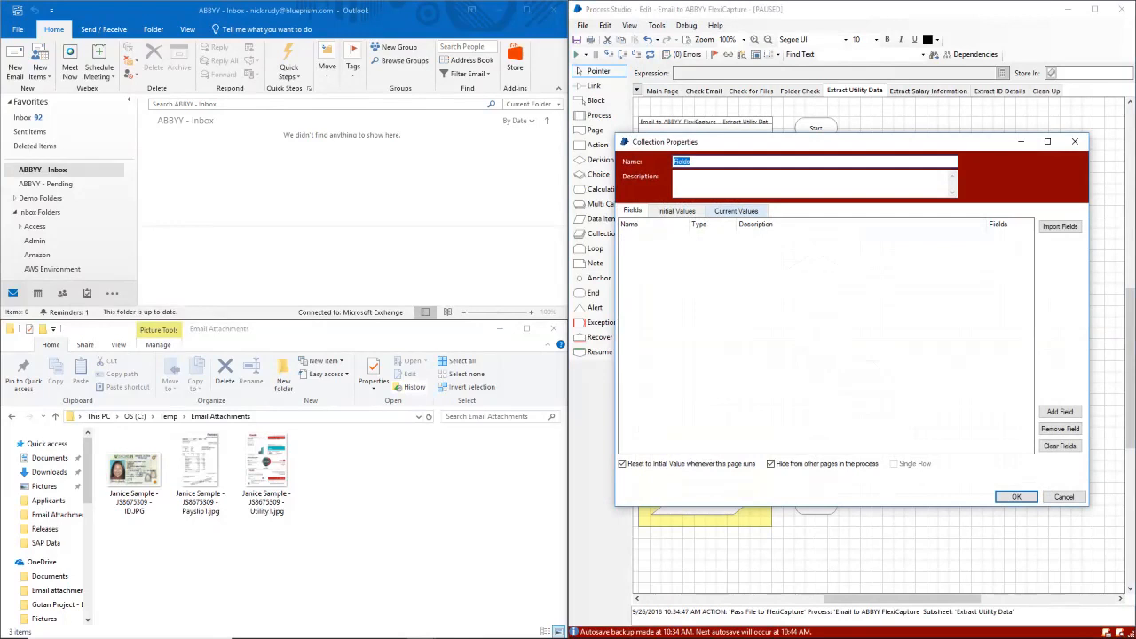
Review the extracted bill values (name, type, total, due date) under Current Values, then dismiss the dialog
left_click(735, 209)
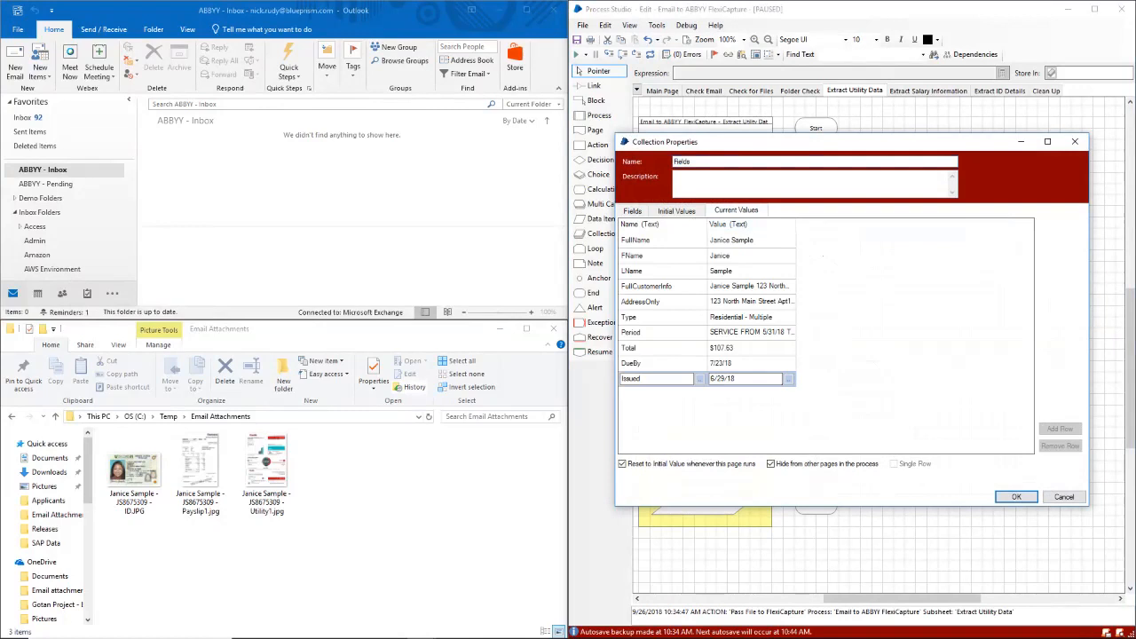
left_click(1019, 497)
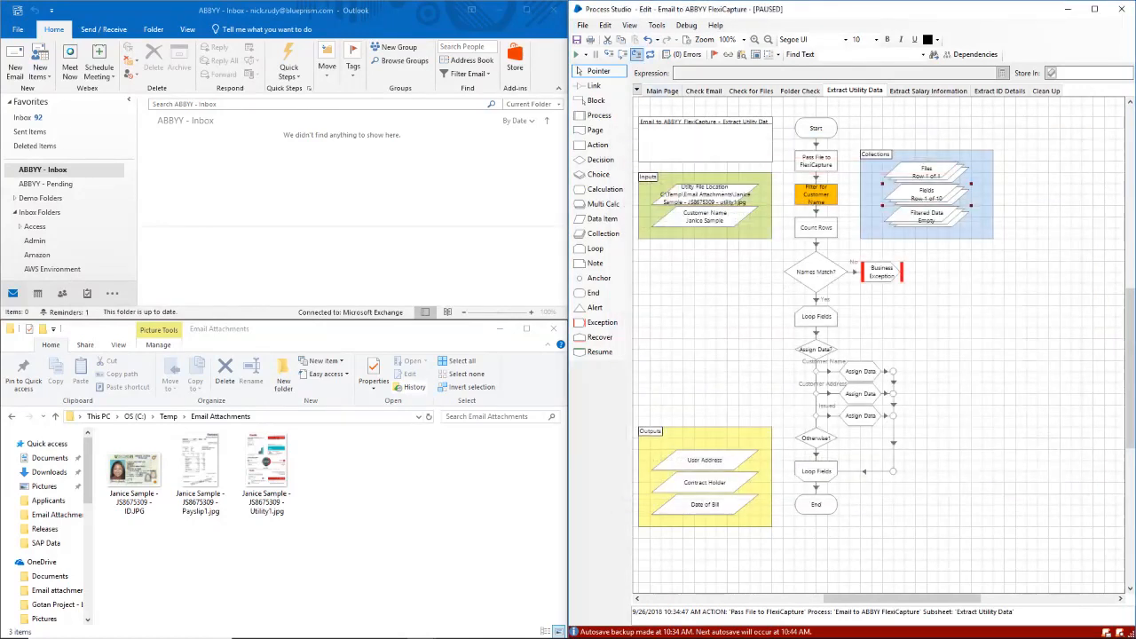